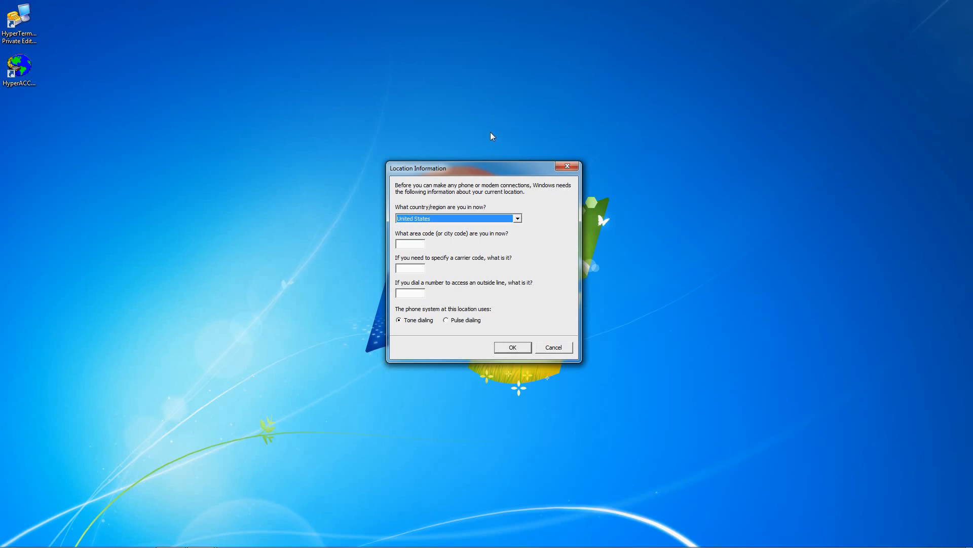
pyautogui.moveTo(525, 216)
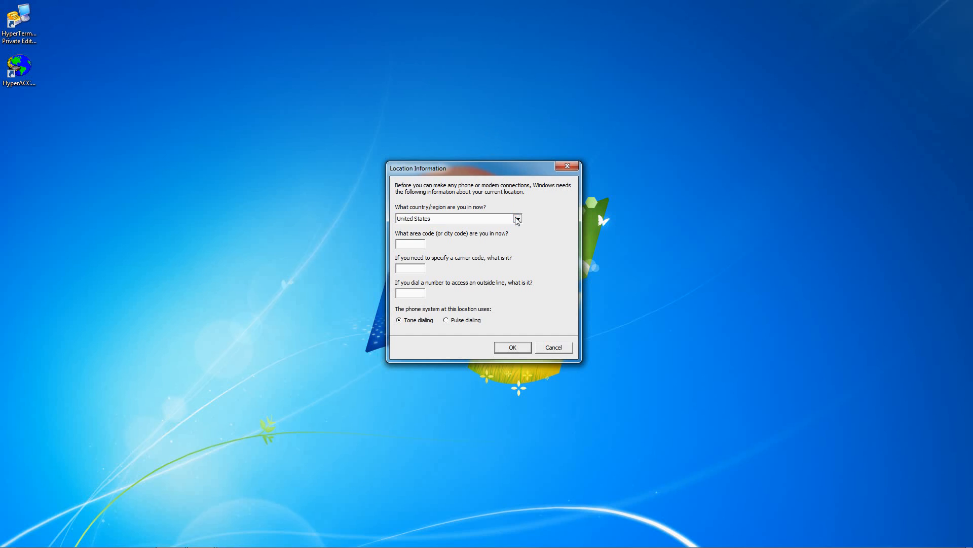
# Save a dialing location with area code 734 and continue to the New Connection prompt.
pyautogui.click(457, 218)
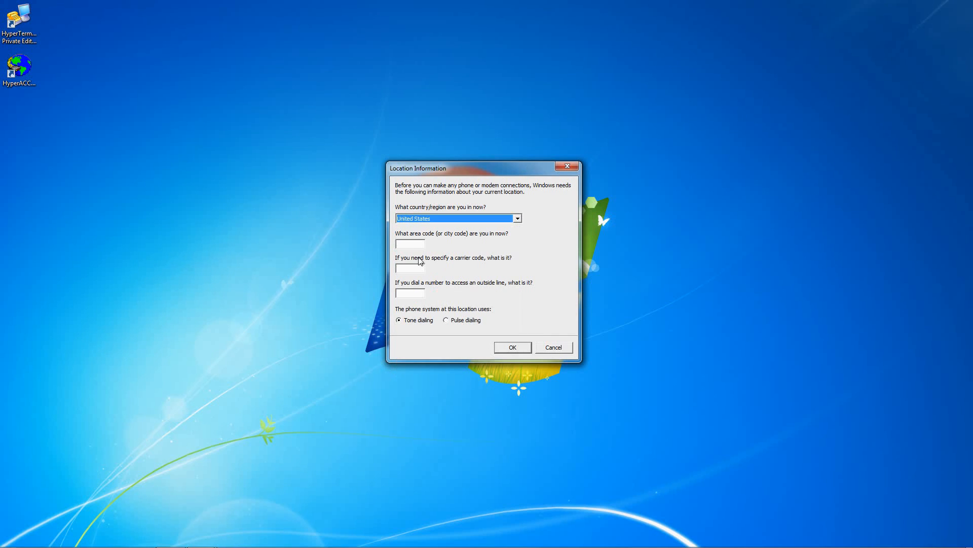
pyautogui.write('7')
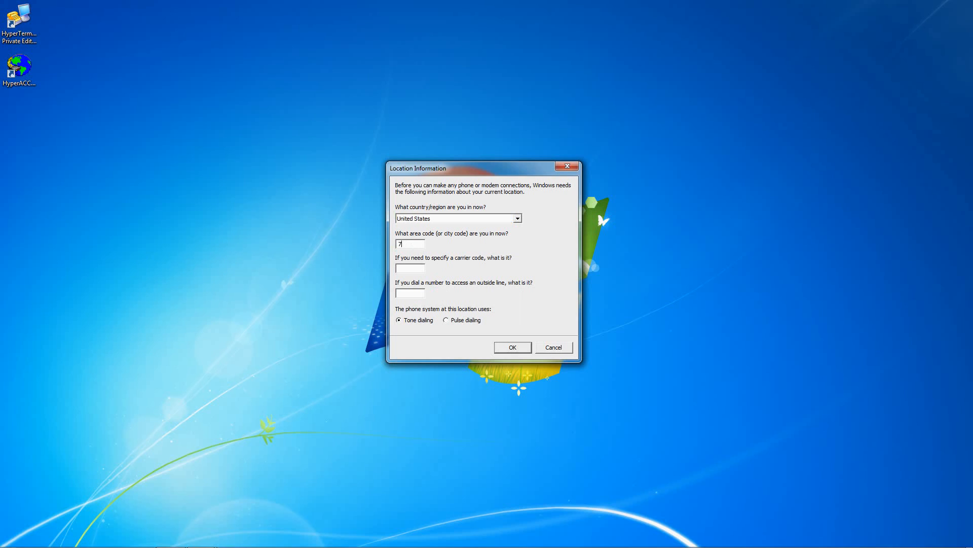
pyautogui.write('34')
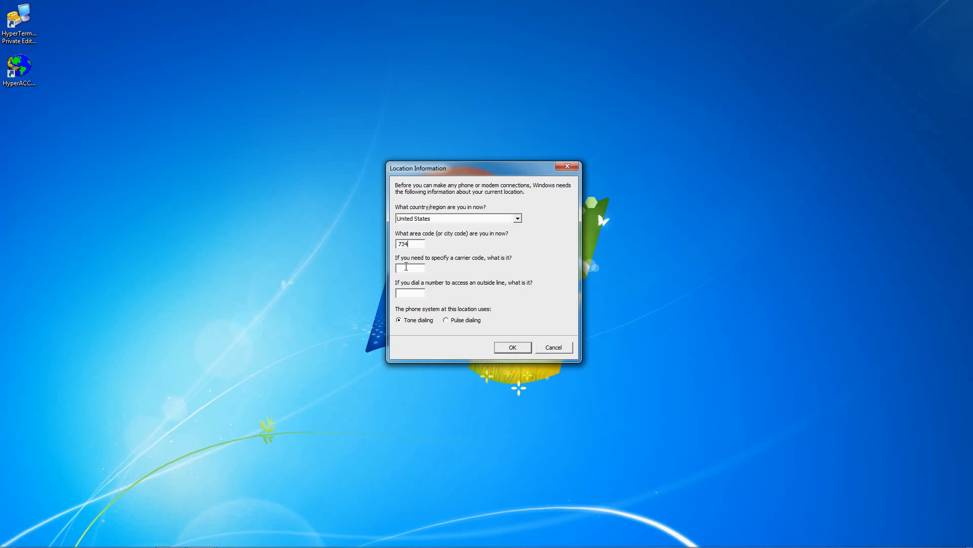
pyautogui.click(410, 268)
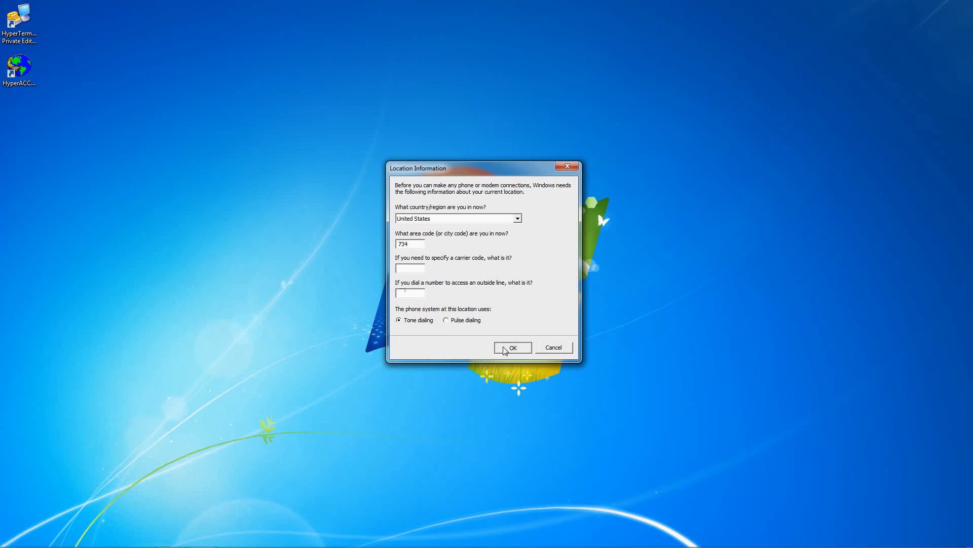
pyautogui.click(512, 348)
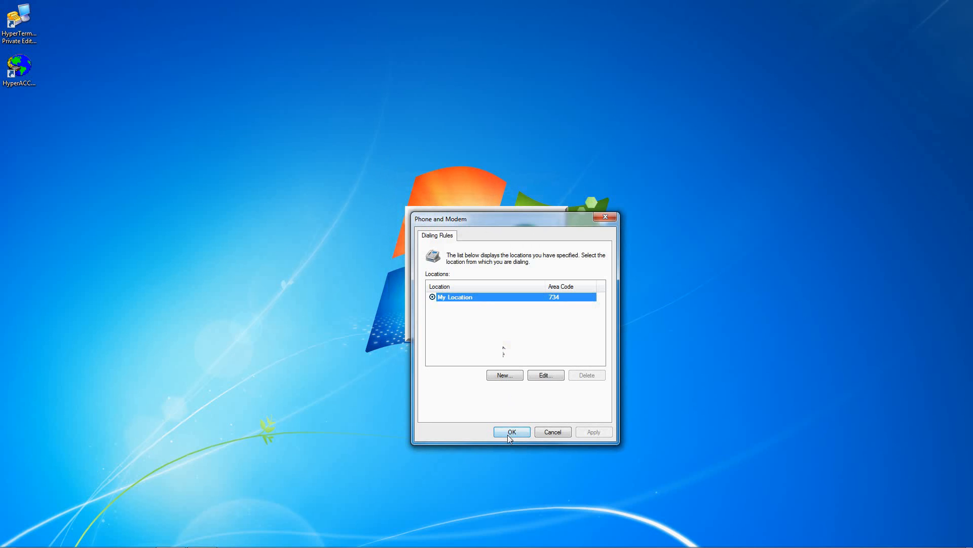
pyautogui.click(511, 432)
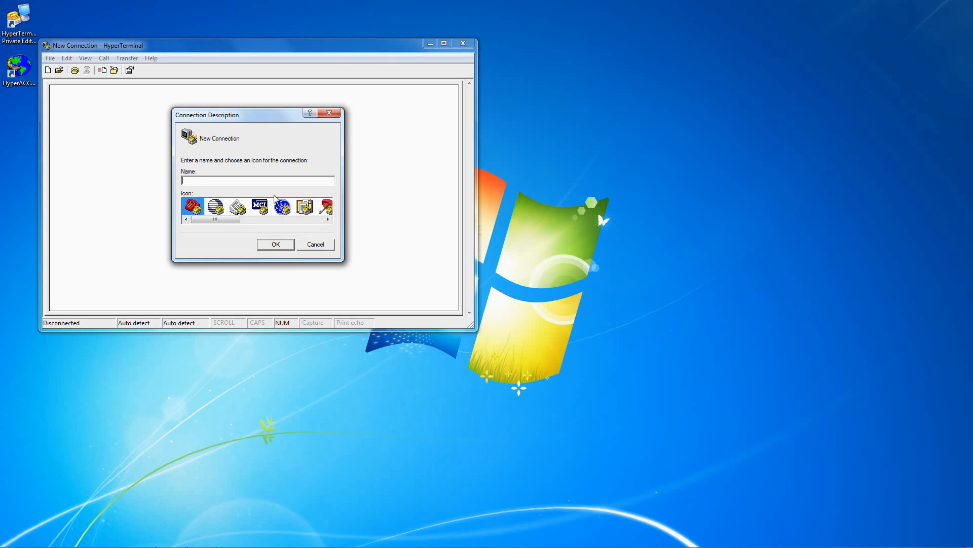
pyautogui.moveTo(268, 180)
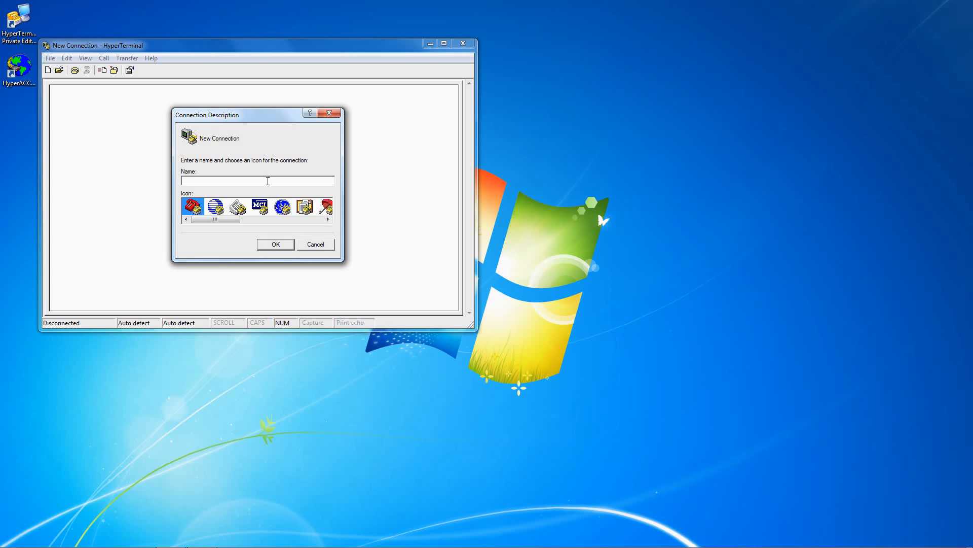
# Name the new connection 'modem connection'.
pyautogui.write('modem c')
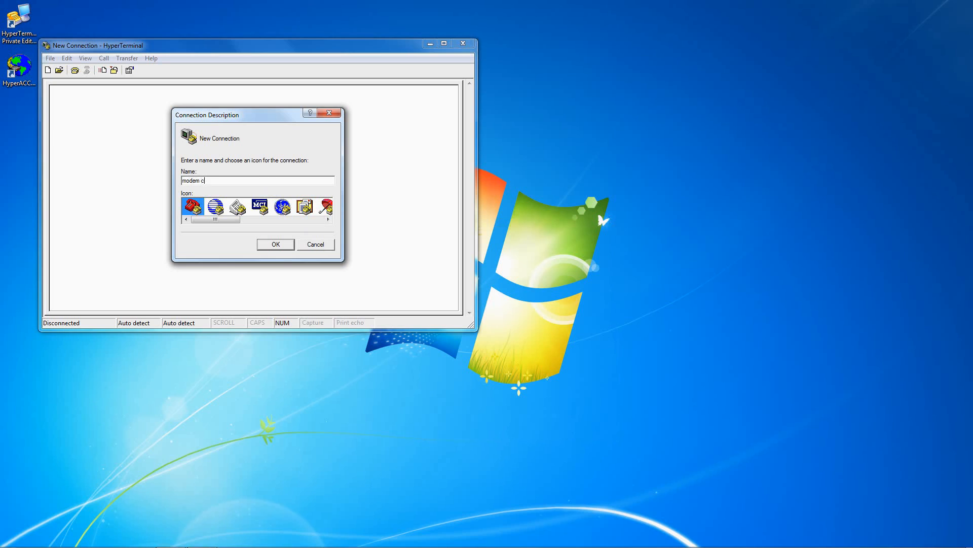
pyautogui.write('onnection')
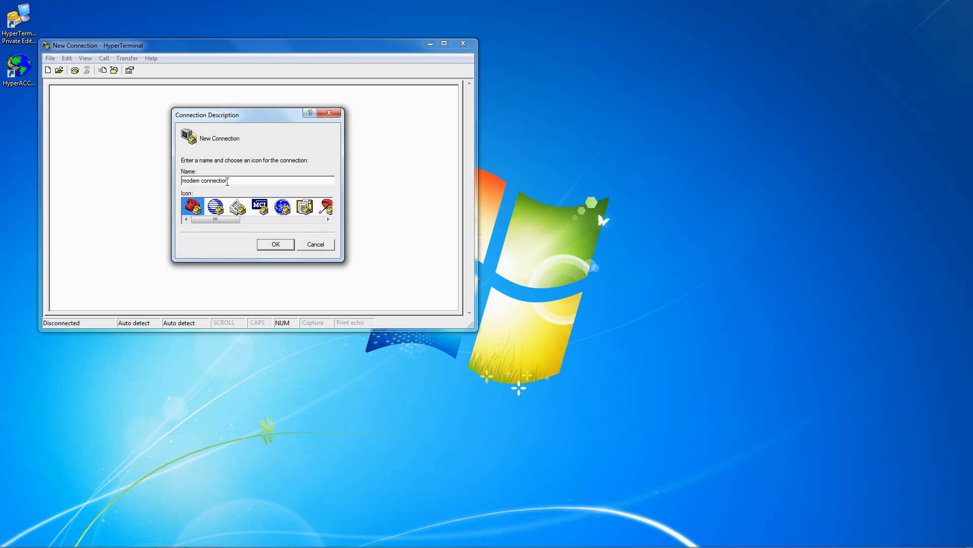
pyautogui.click(274, 245)
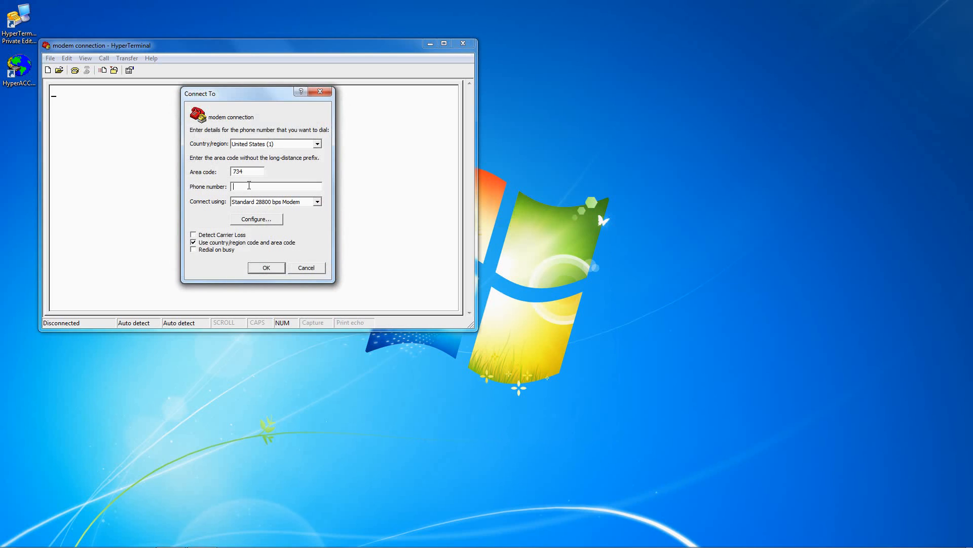
# Enter phone number 123-4567 and bring up the modem's connection preferences.
pyautogui.write('123-4')
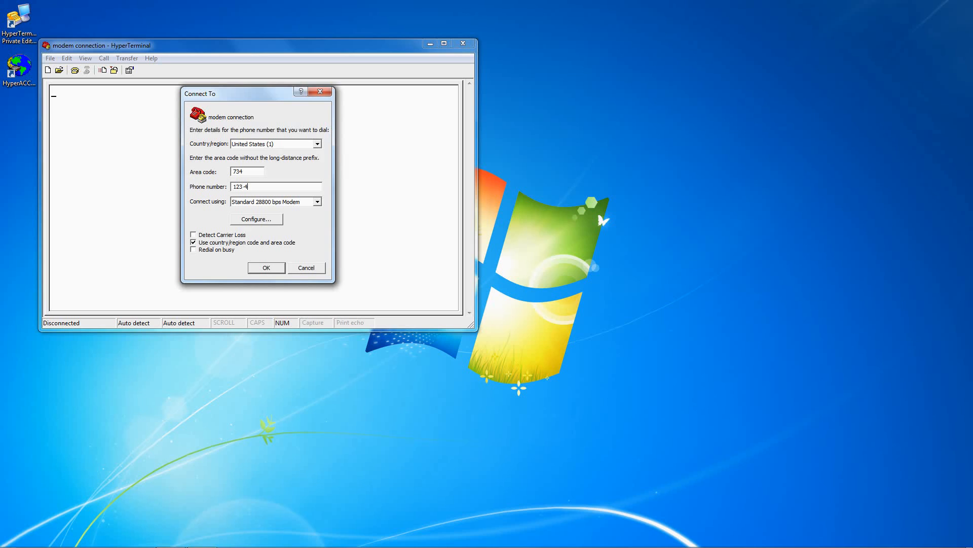
pyautogui.write('567')
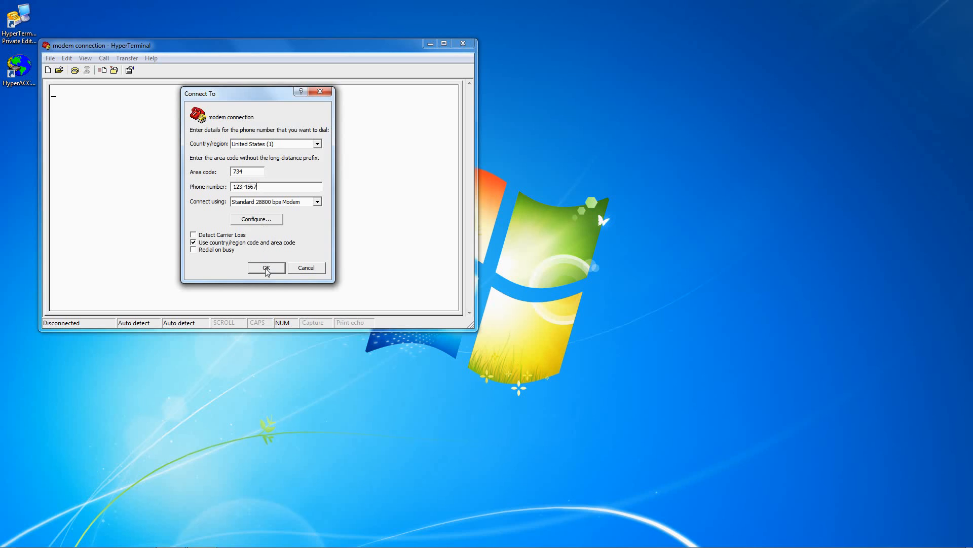
pyautogui.click(256, 219)
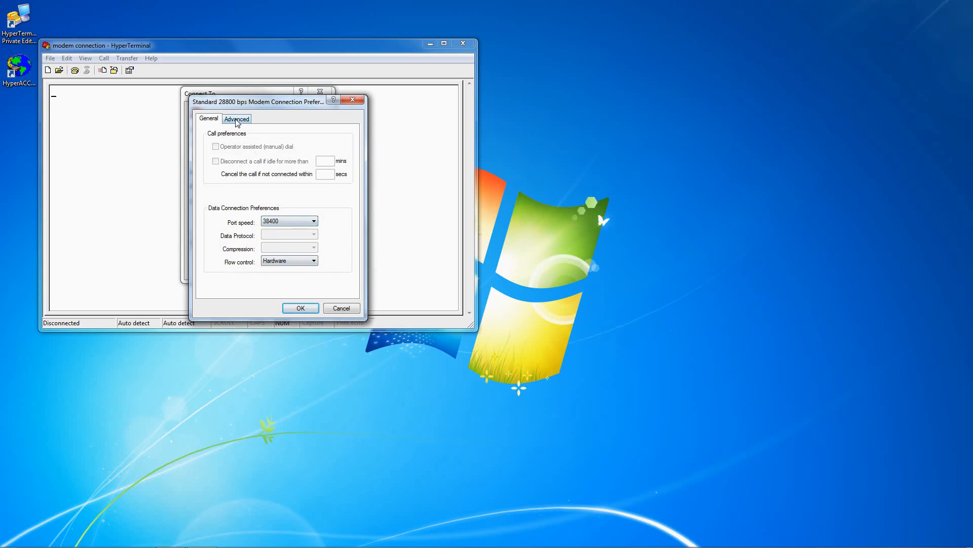
# Review and accept the modem preferences, then reach the connection's properties.
pyautogui.click(236, 119)
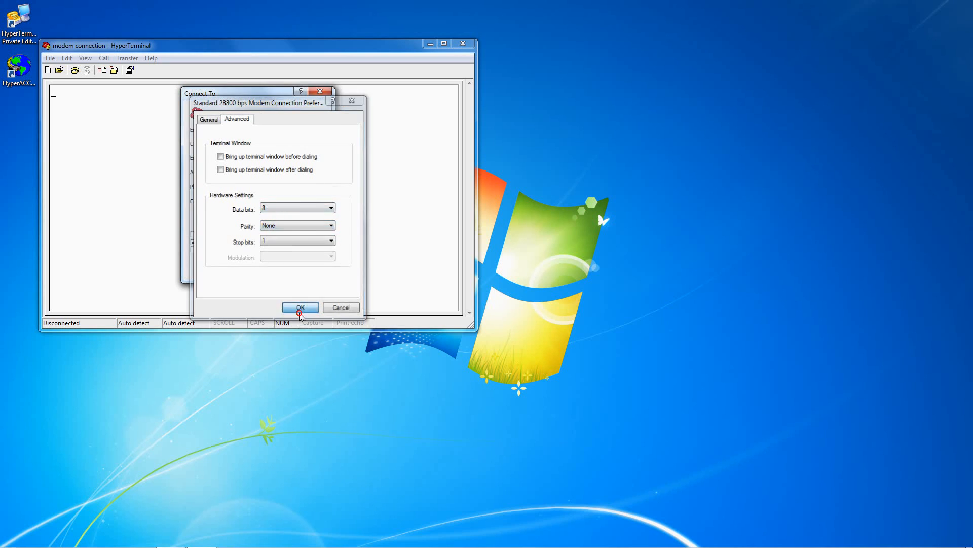
pyautogui.click(300, 307)
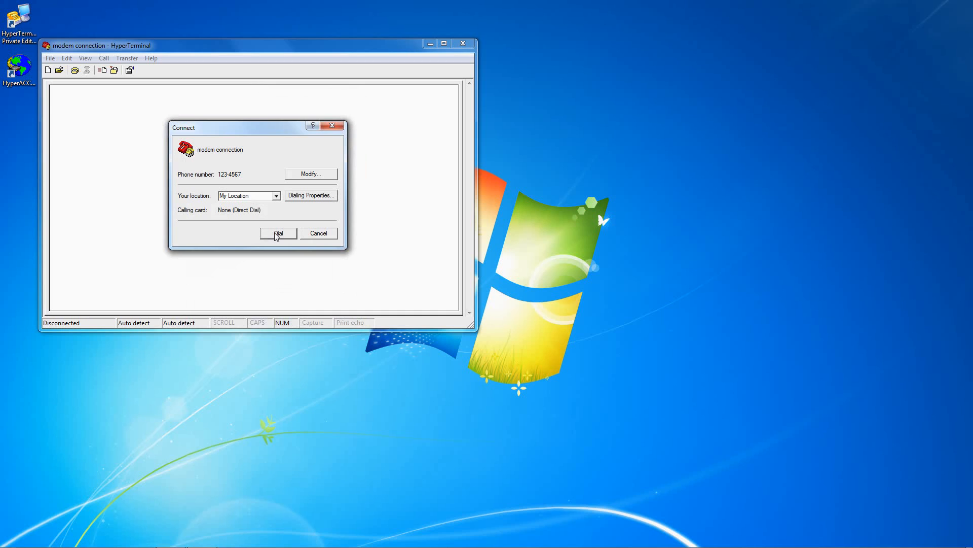
pyautogui.moveTo(301, 180)
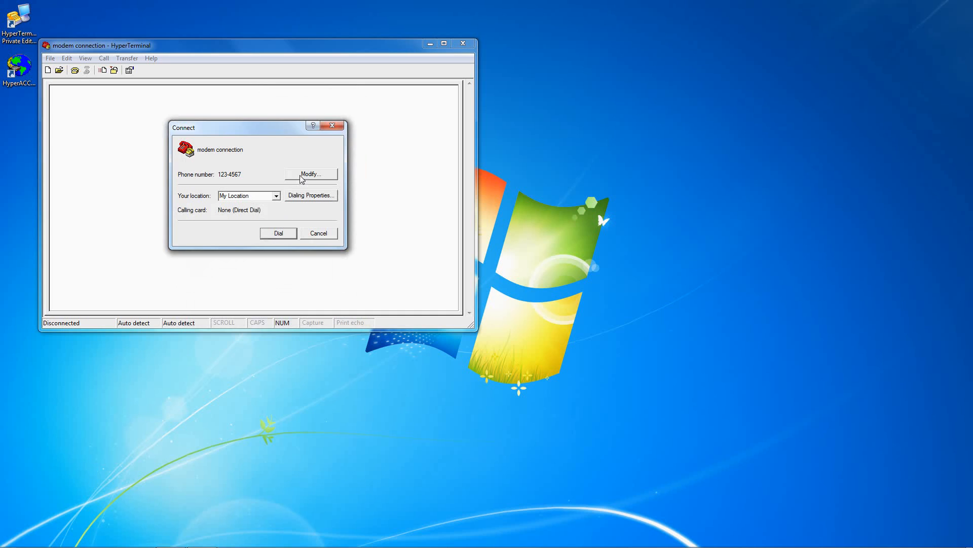
pyautogui.click(310, 173)
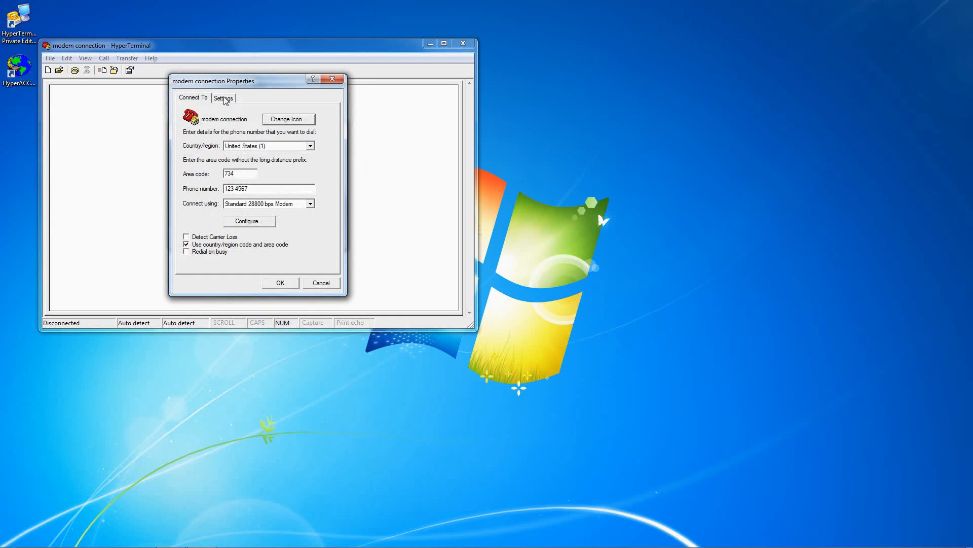
# Set terminal emulation to VT100 and start dialing 123-4567.
pyautogui.click(223, 97)
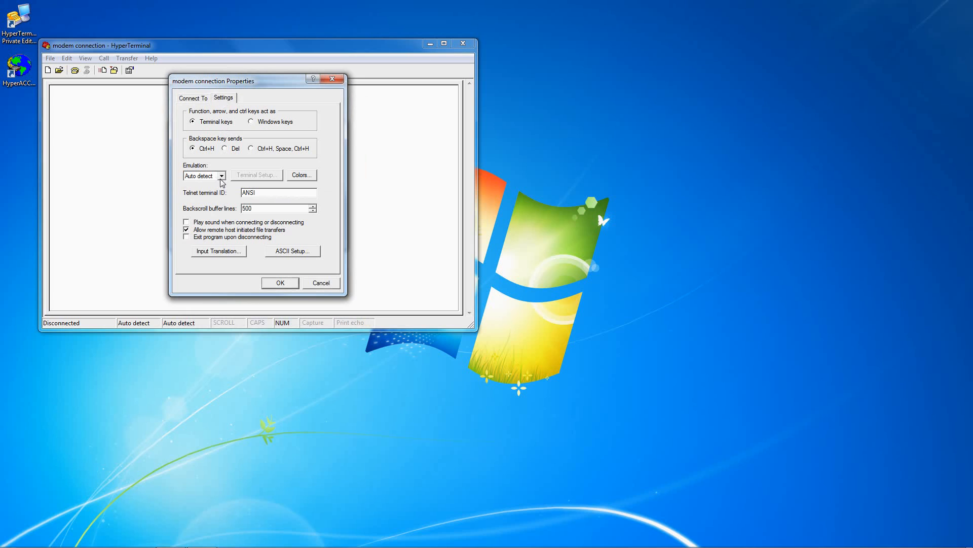
pyautogui.click(222, 175)
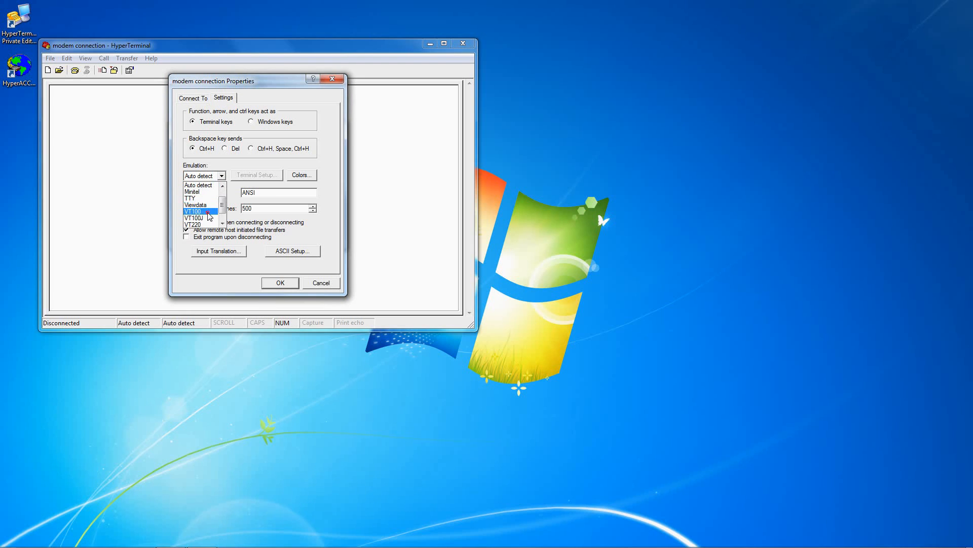
pyautogui.click(280, 283)
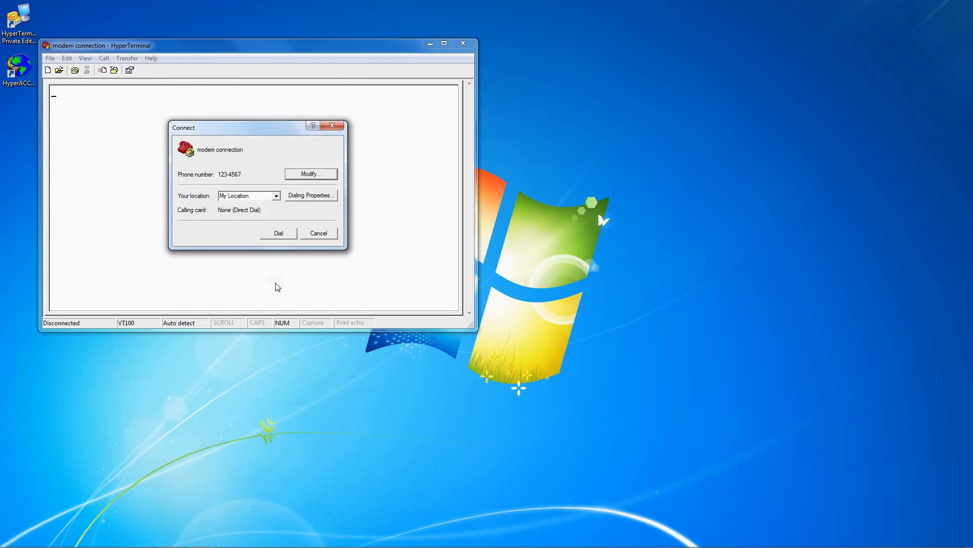
pyautogui.click(277, 233)
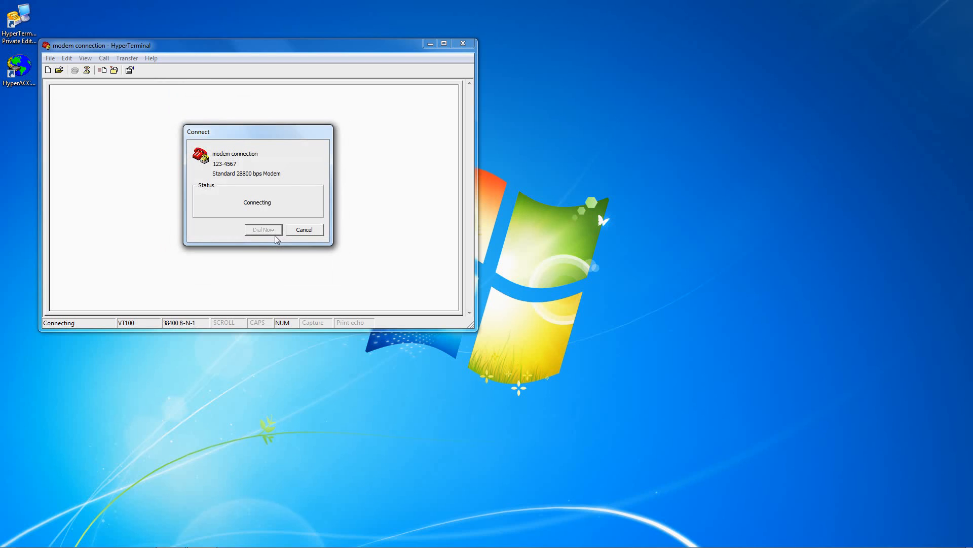